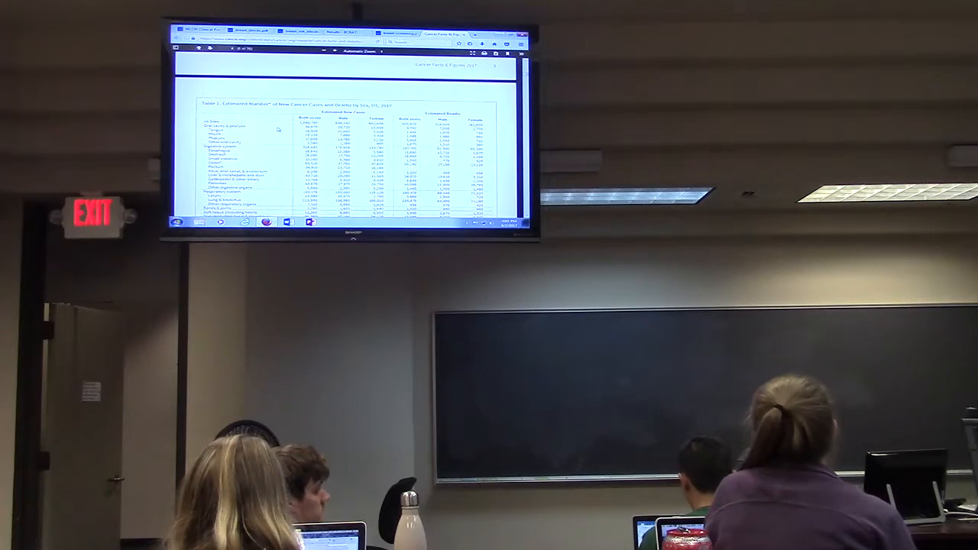
scroll("down", 3)
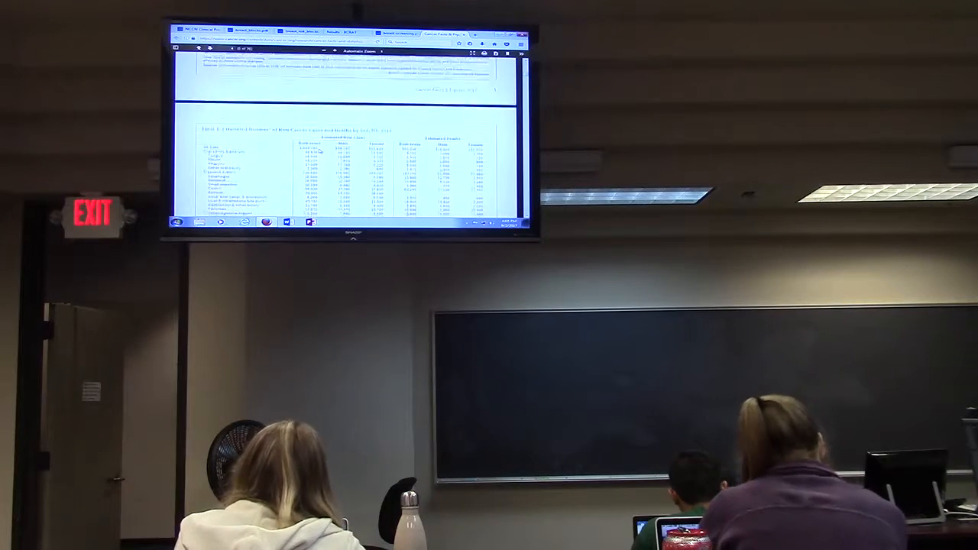
scroll("down", 3)
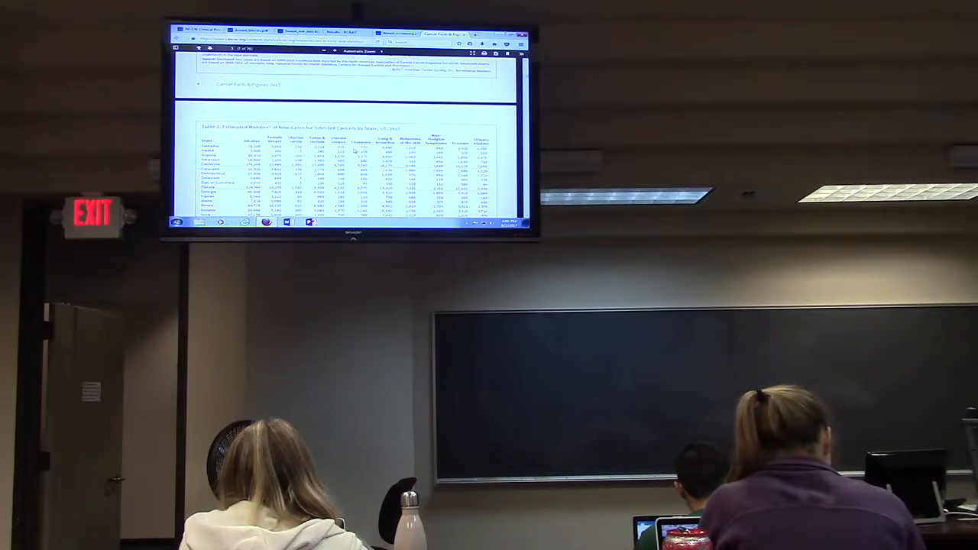
scroll("down", 3)
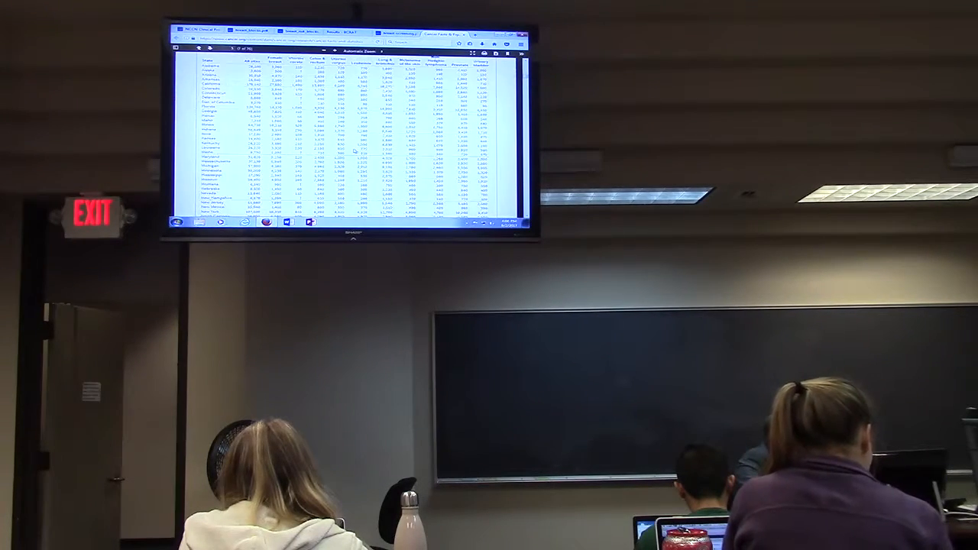
scroll("down", 3)
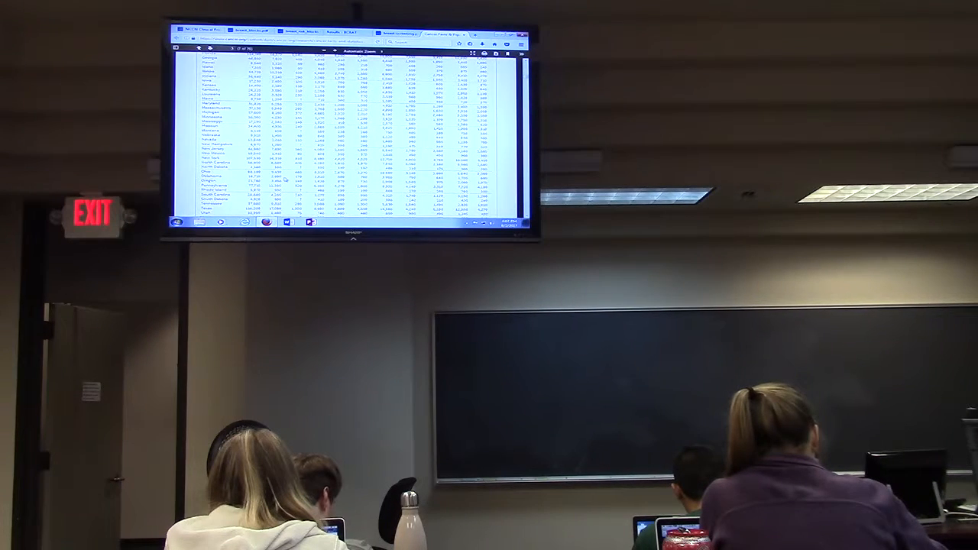
scroll("down", 3)
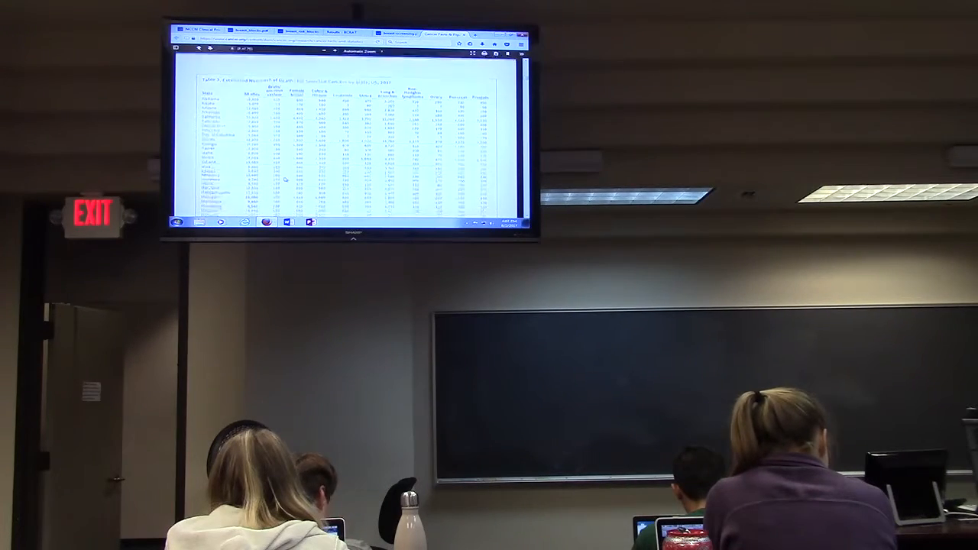
scroll("down", 3)
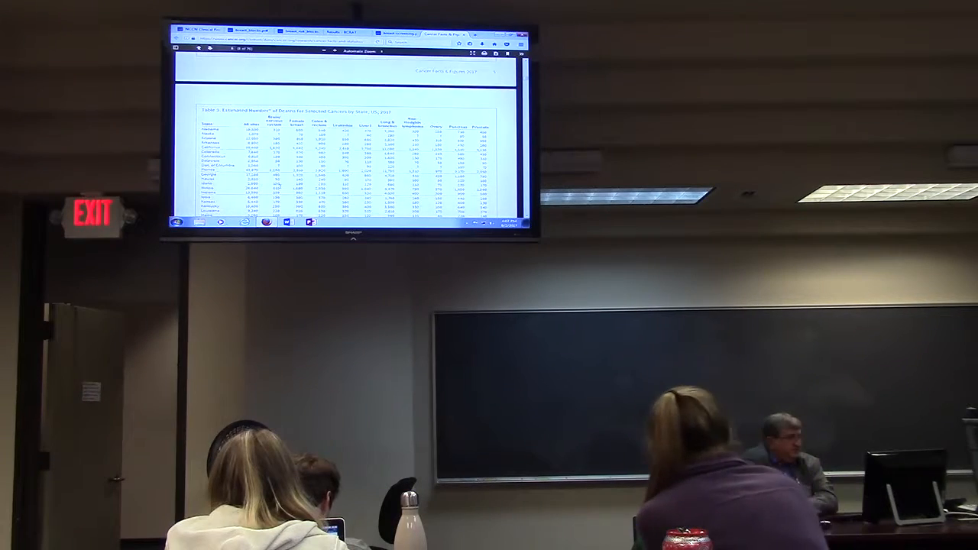
scroll("down", 3)
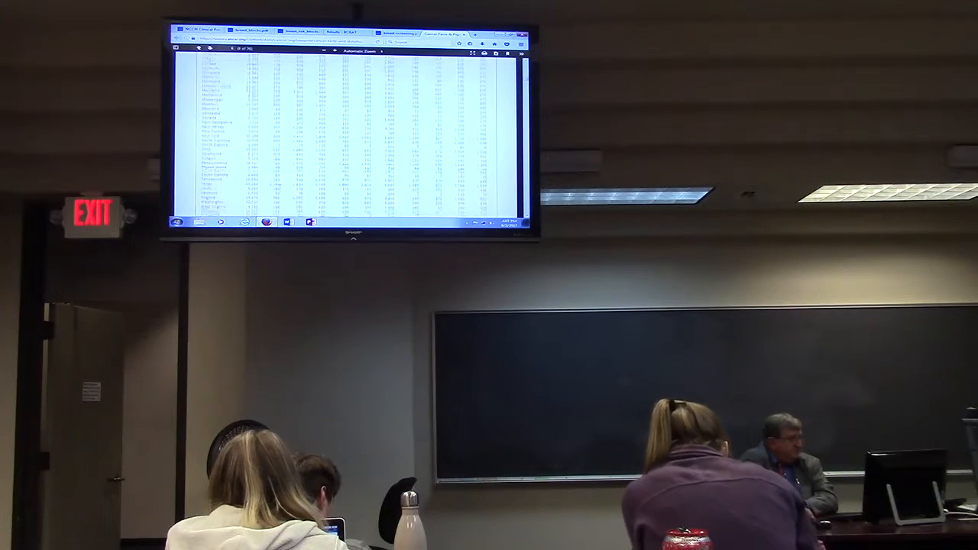
scroll("down", 3)
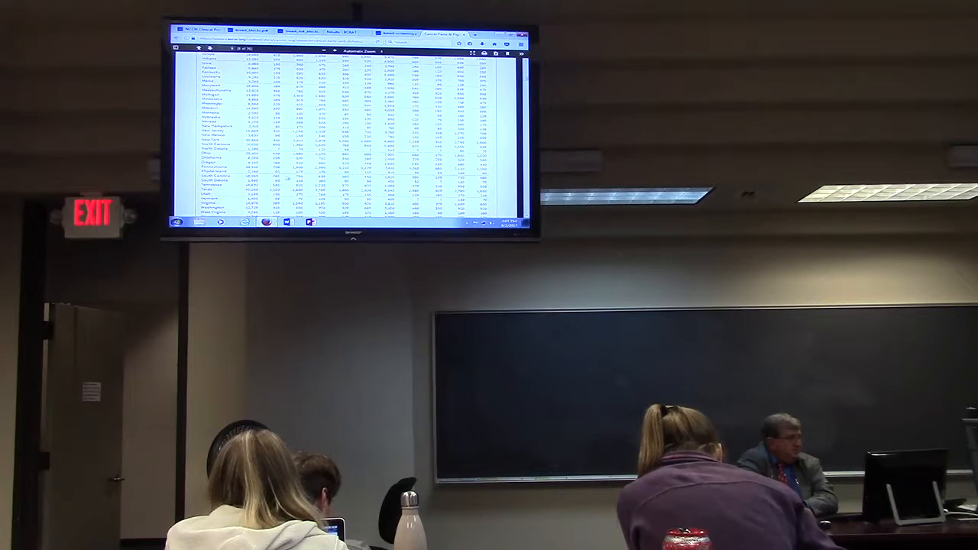